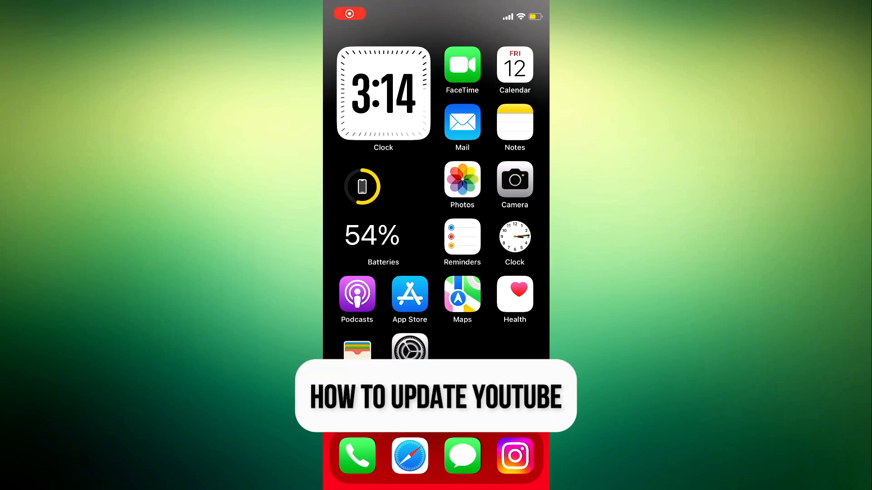
Swipe to the second Home Screen page where the YouTube icon sits.
scroll(left, 3)
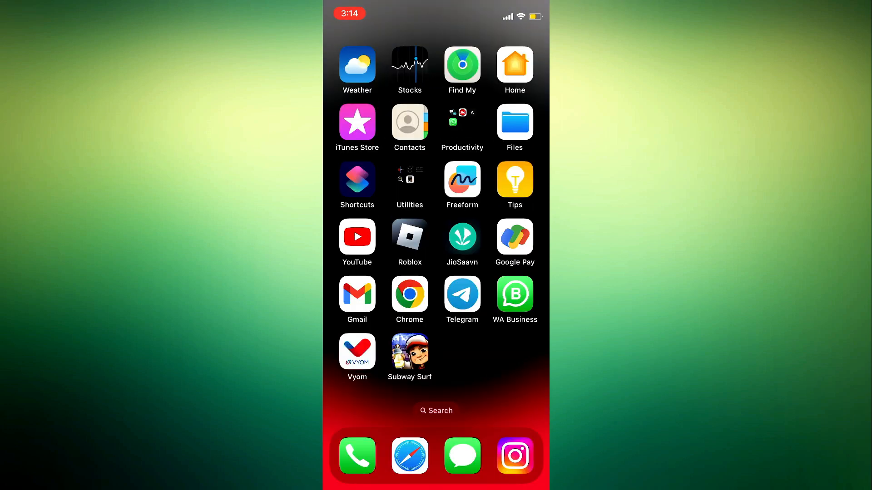
Search the App Store for YouTube, reach its listing and start the available update.
scroll(left, 3)
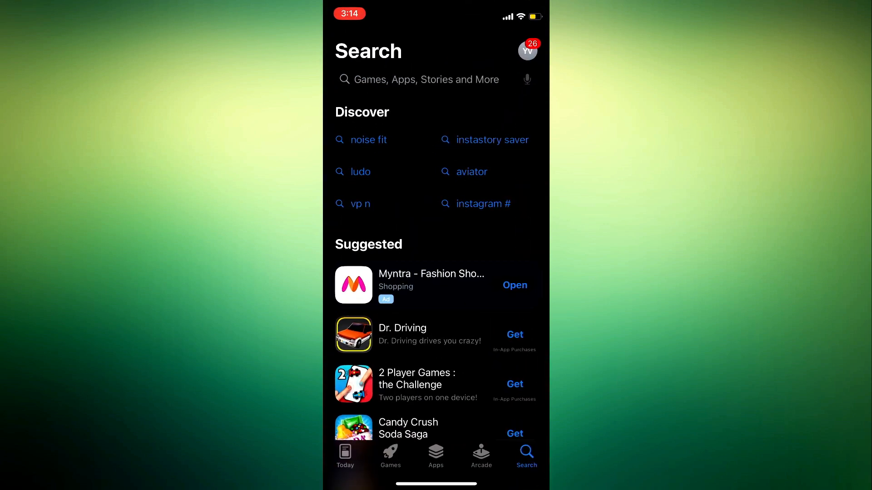
text(yourube)
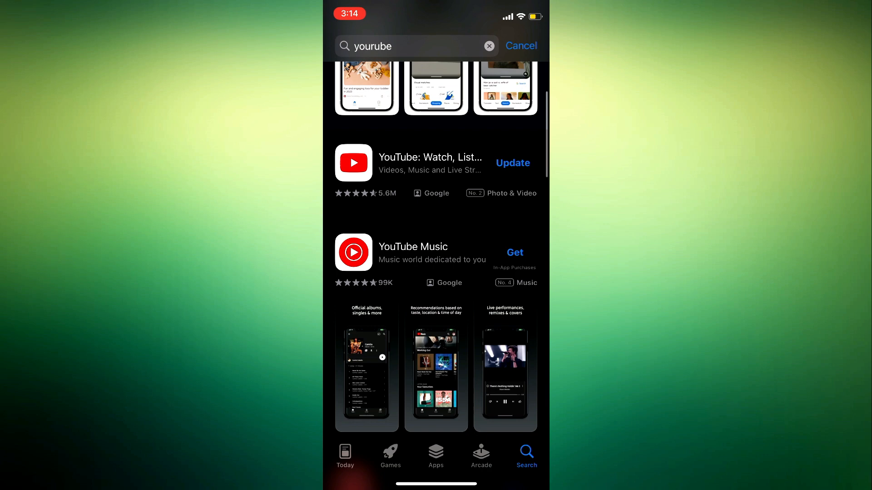
click(430, 162)
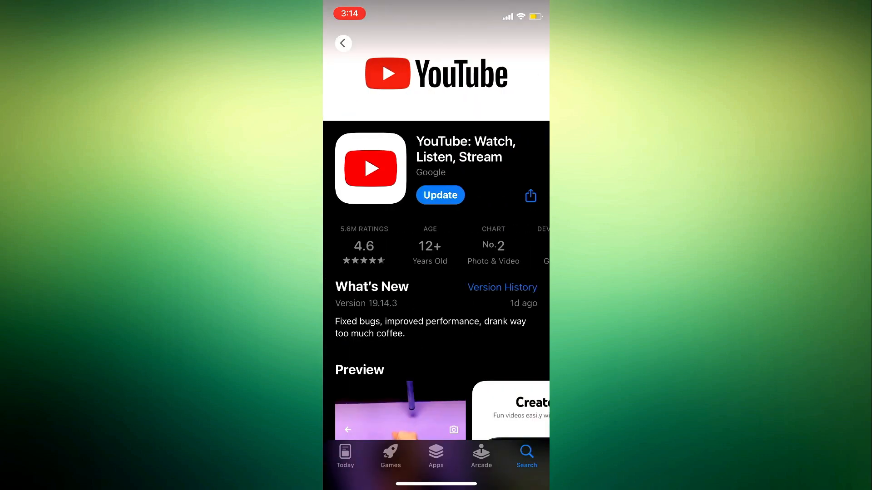
click(440, 195)
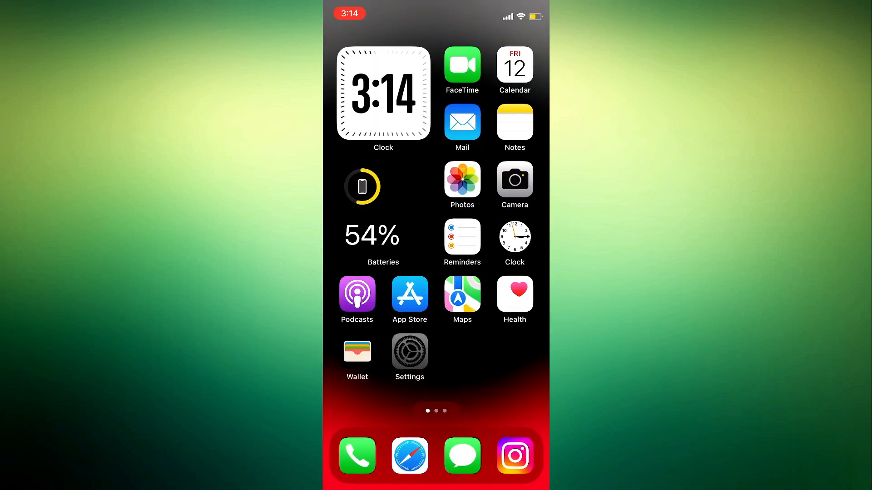
Reach YouTube's iPhone Storage page showing 295.1 MB app size and 1.77 GB data.
click(408, 352)
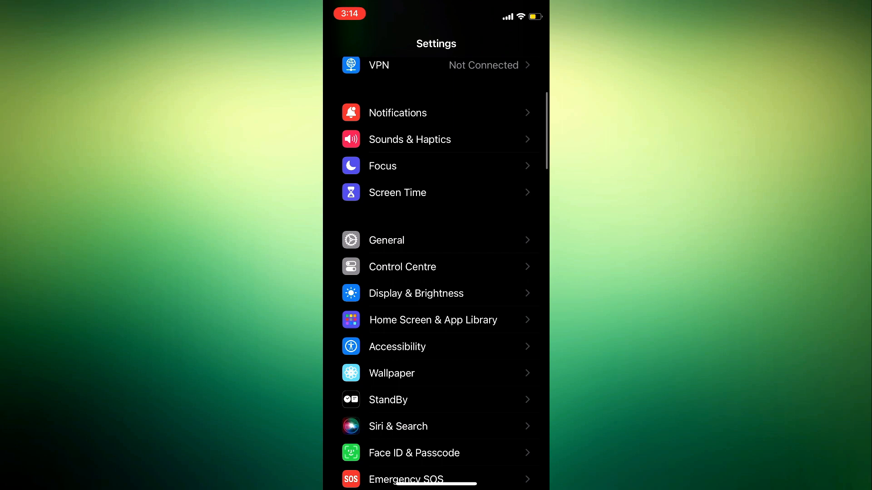
click(387, 240)
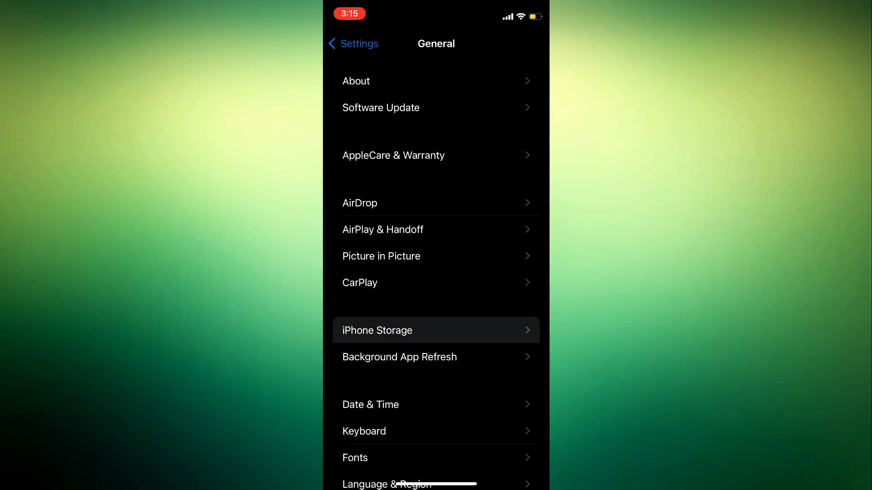
click(436, 331)
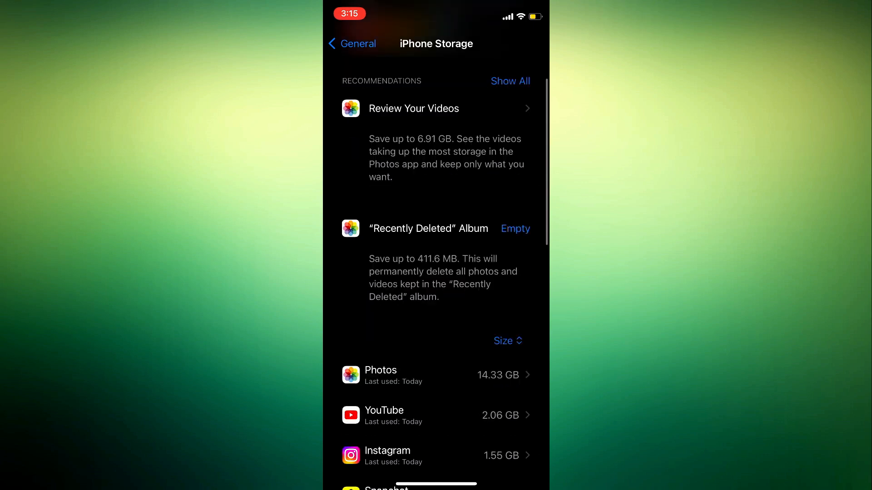
click(383, 415)
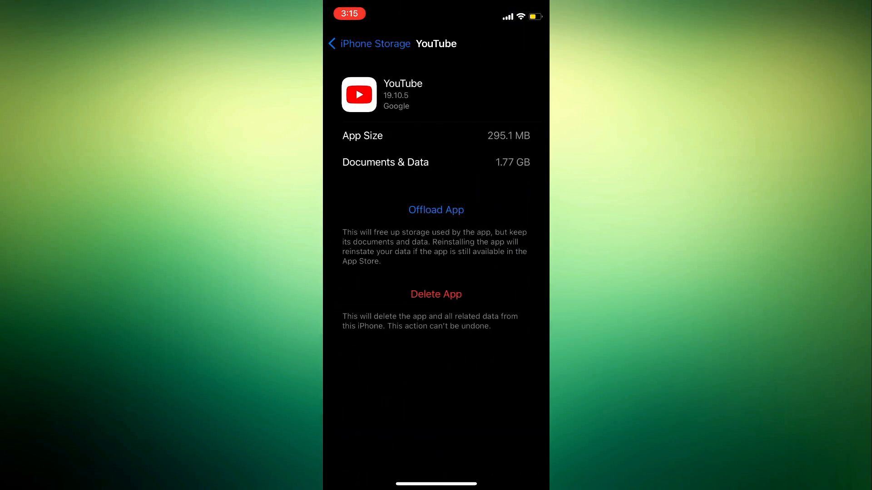
Bring up YouTube's Offload App and Delete App confirmations and cancel each, keeping it installed.
click(436, 210)
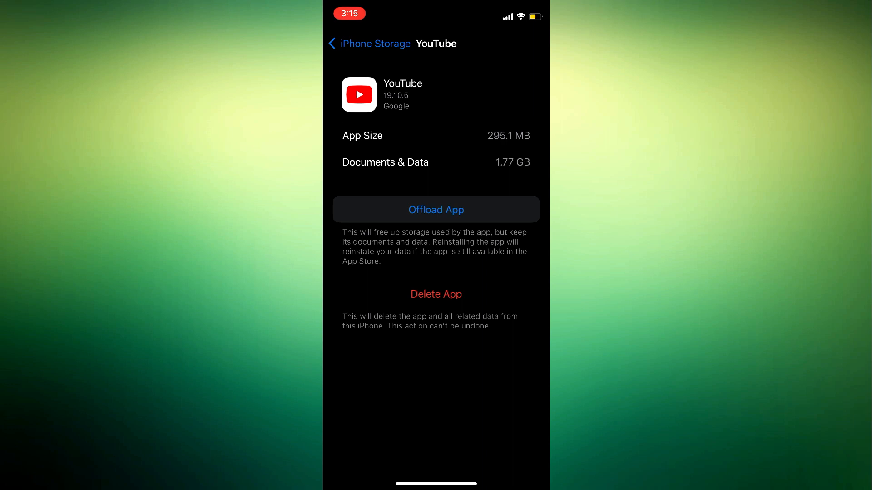
click(436, 210)
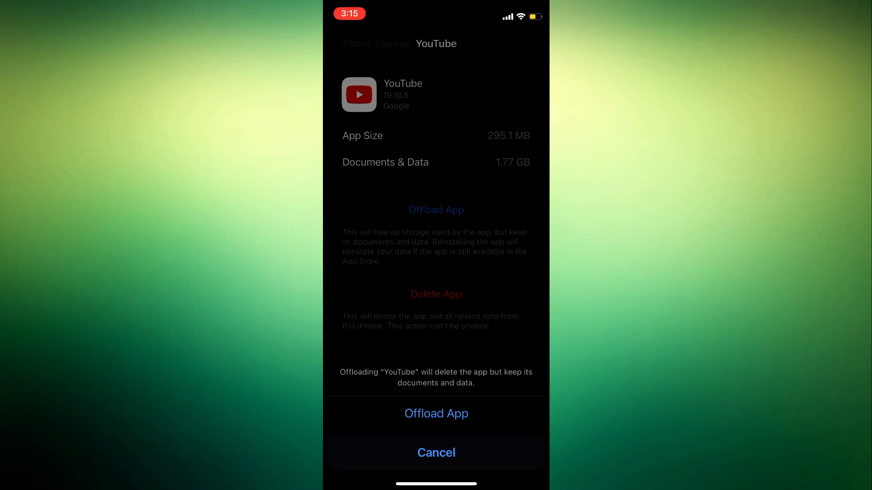
click(436, 452)
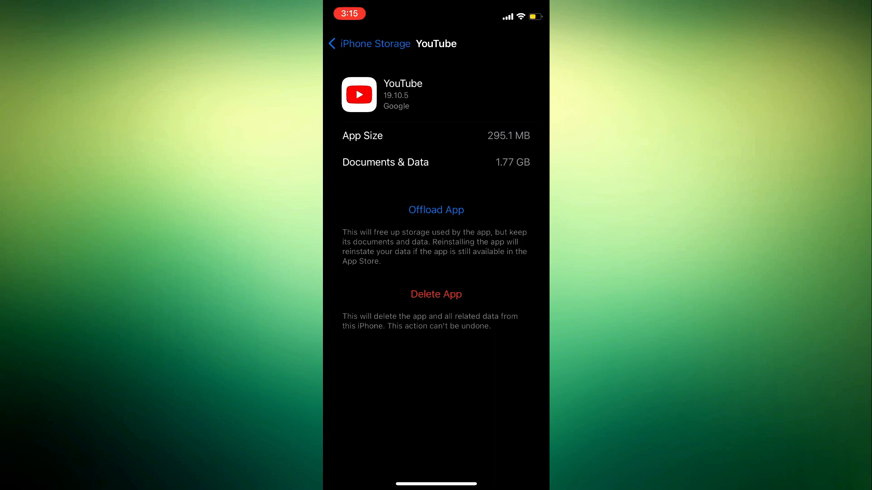
click(436, 294)
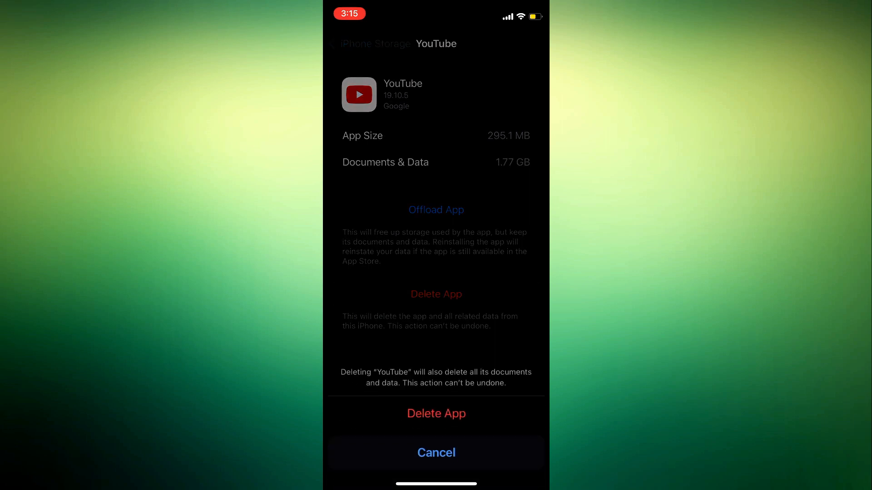
click(436, 210)
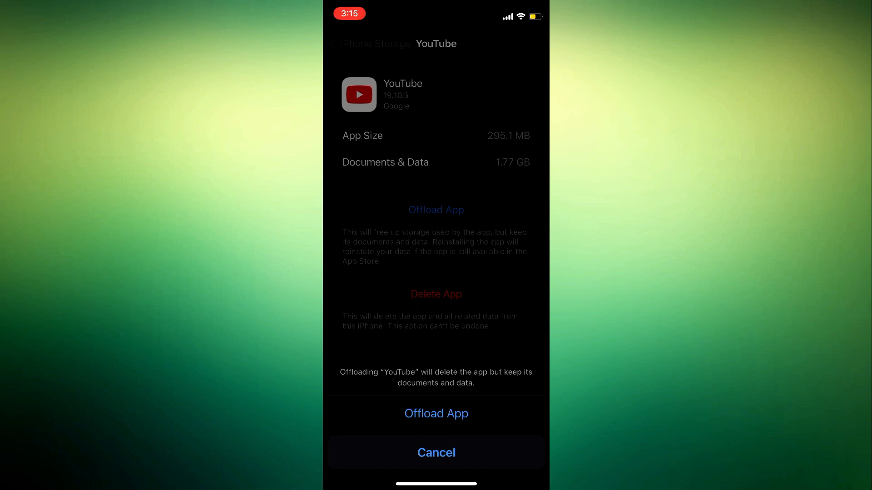
click(436, 452)
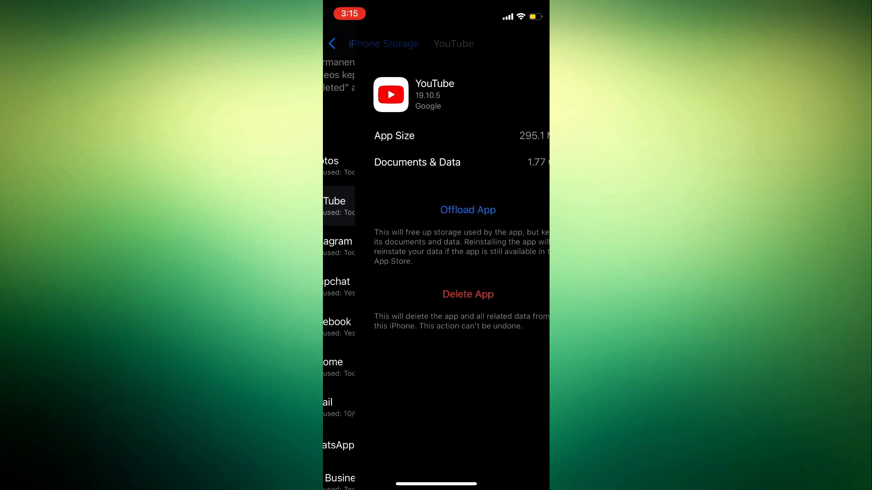
Return from iPhone Storage through General to the main Settings list.
click(338, 44)
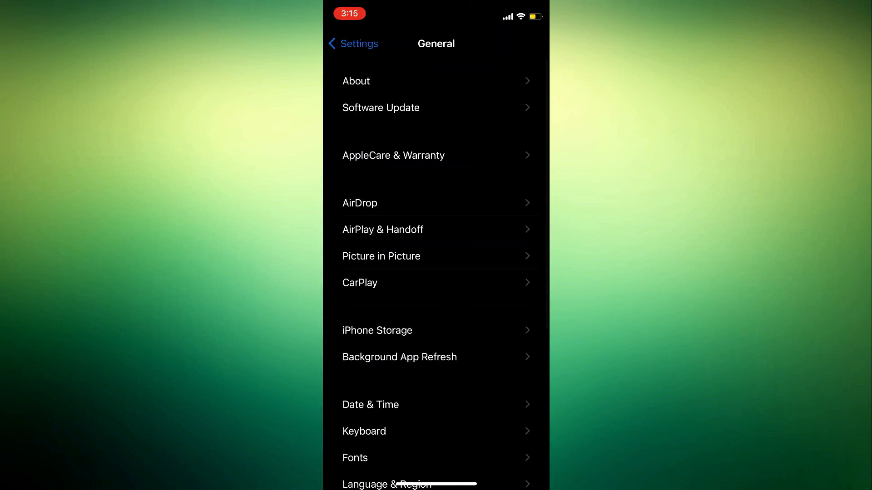
click(353, 44)
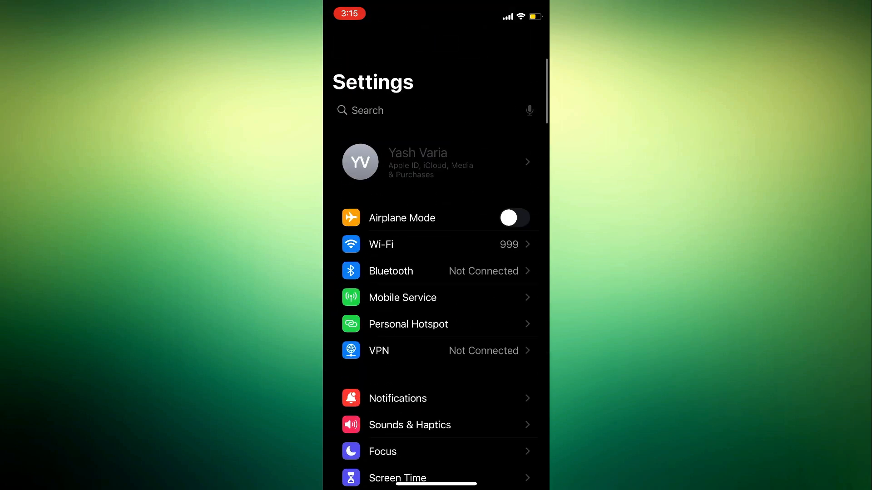